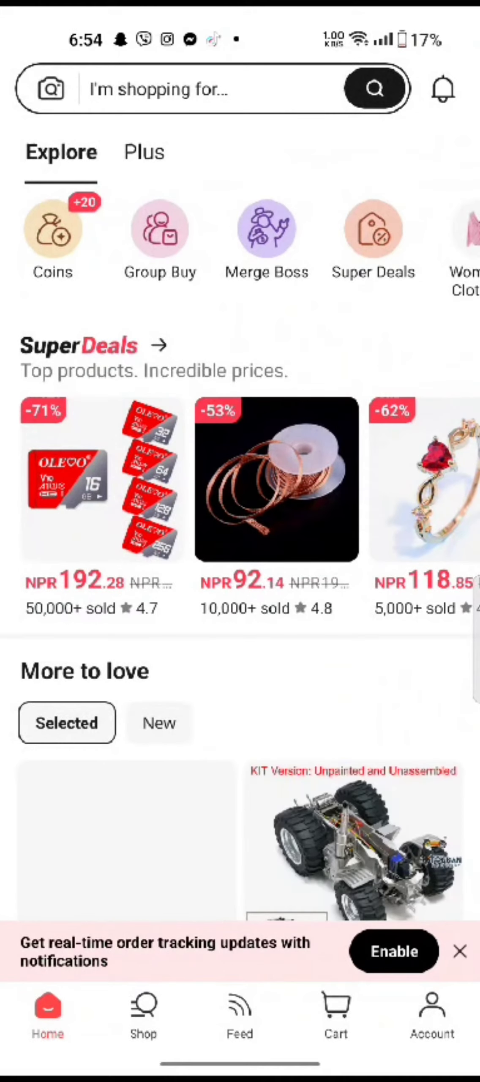
Search for 'bags', then switch from the home feed to the Account section
type("bags")
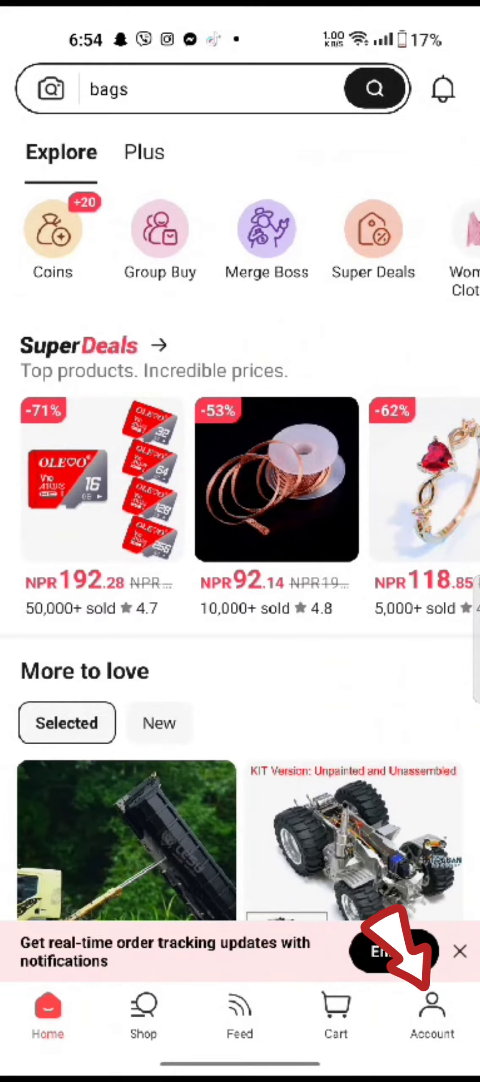
left_click(433, 1010)
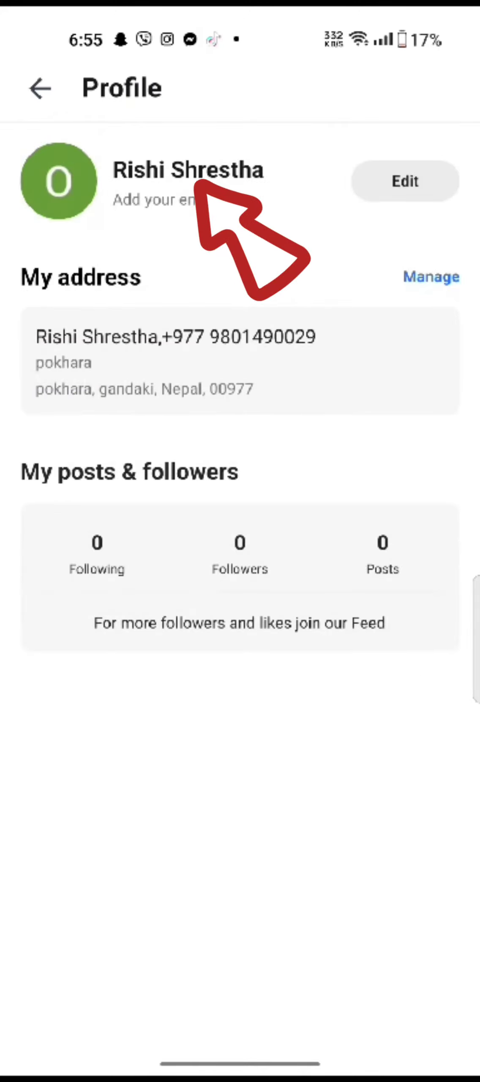
Reach the Delete account option through your name's Profile settings page
left_click(406, 180)
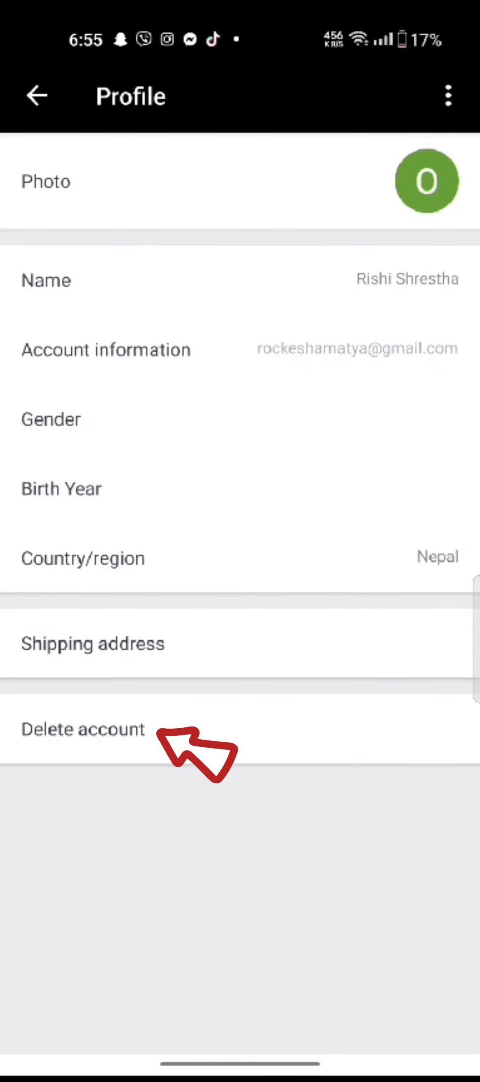
left_click(82, 730)
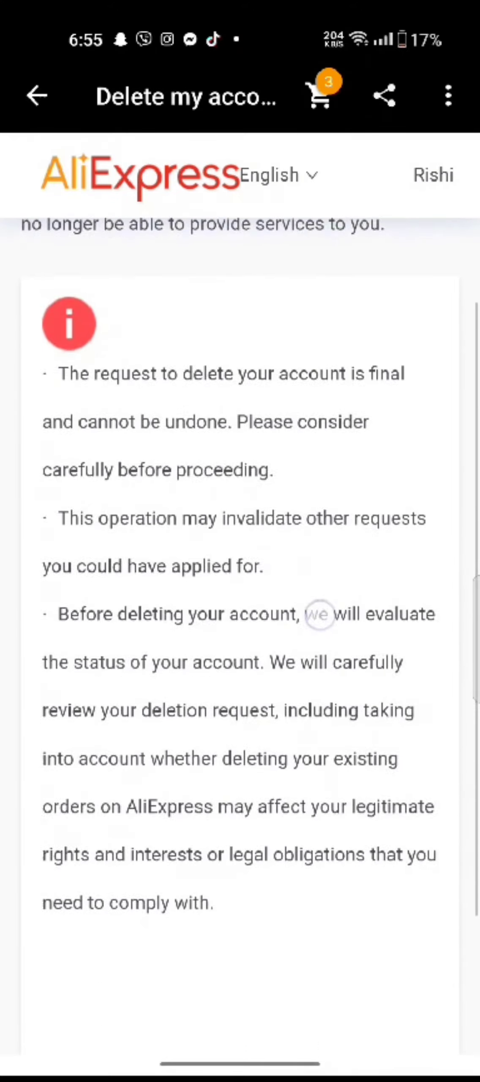
Continue the deletion request and verify the emailed six-digit code
left_click(341, 888)
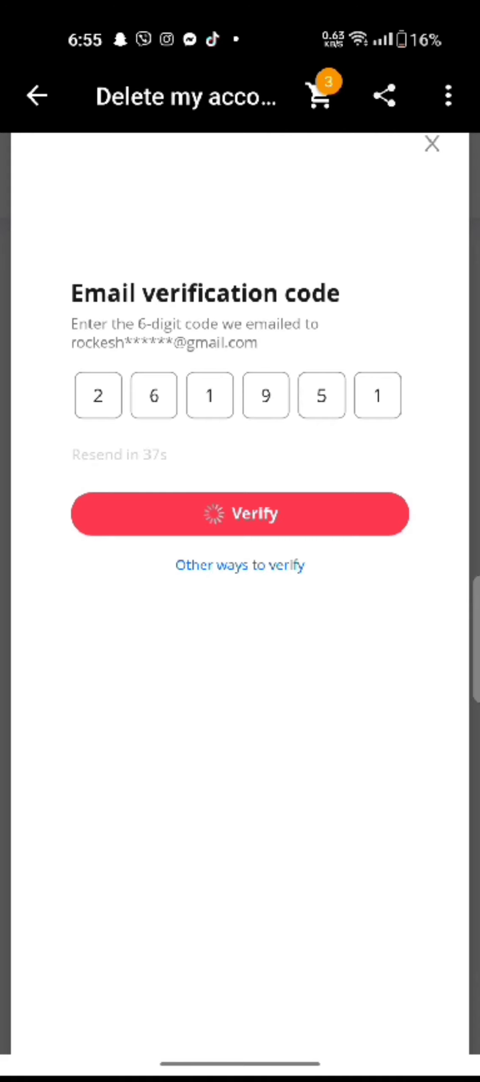
left_click(240, 514)
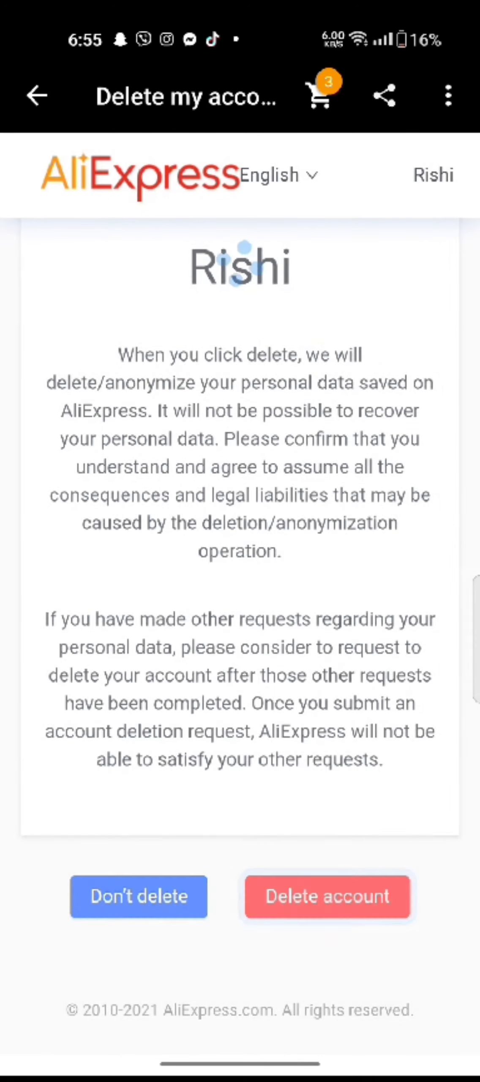
Confirm permanent deletion with the red Delete account button
left_click(328, 896)
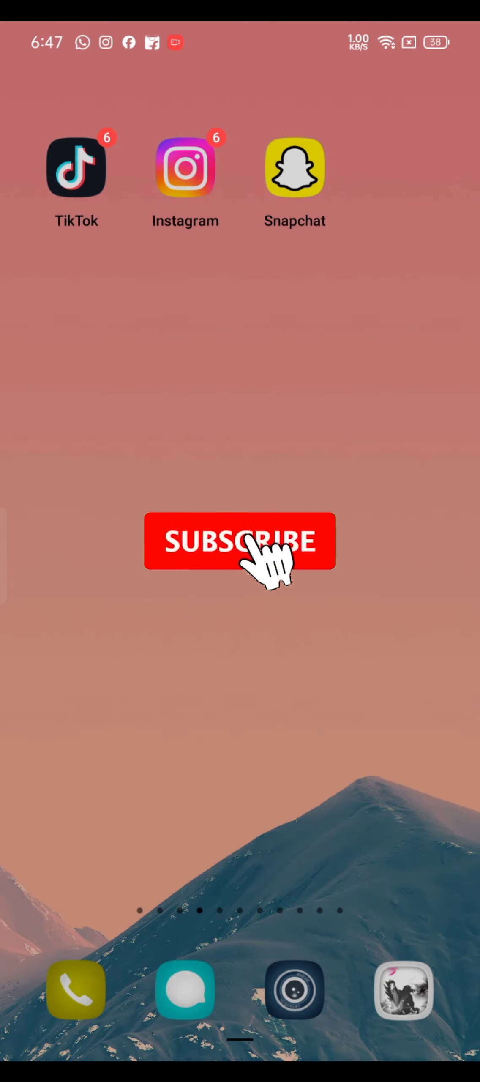
left_click(240, 542)
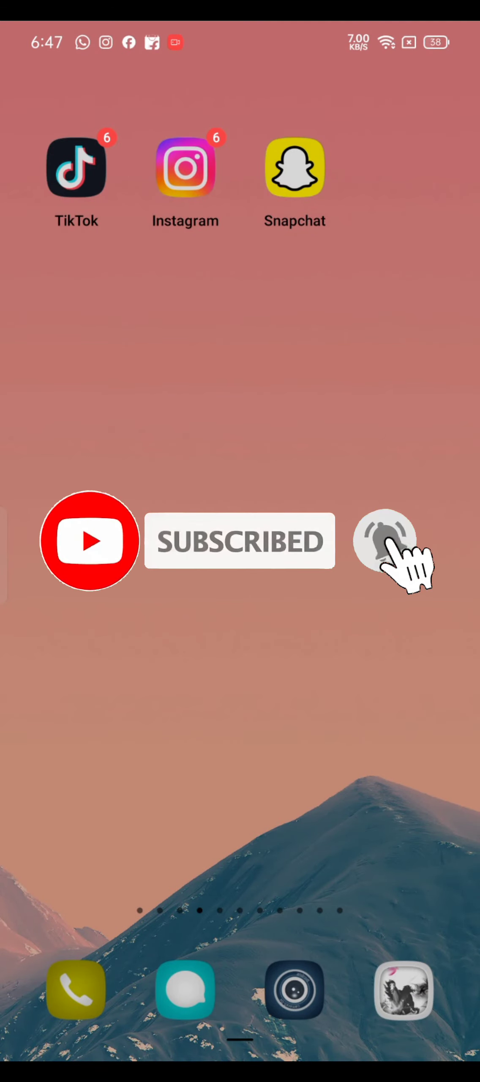